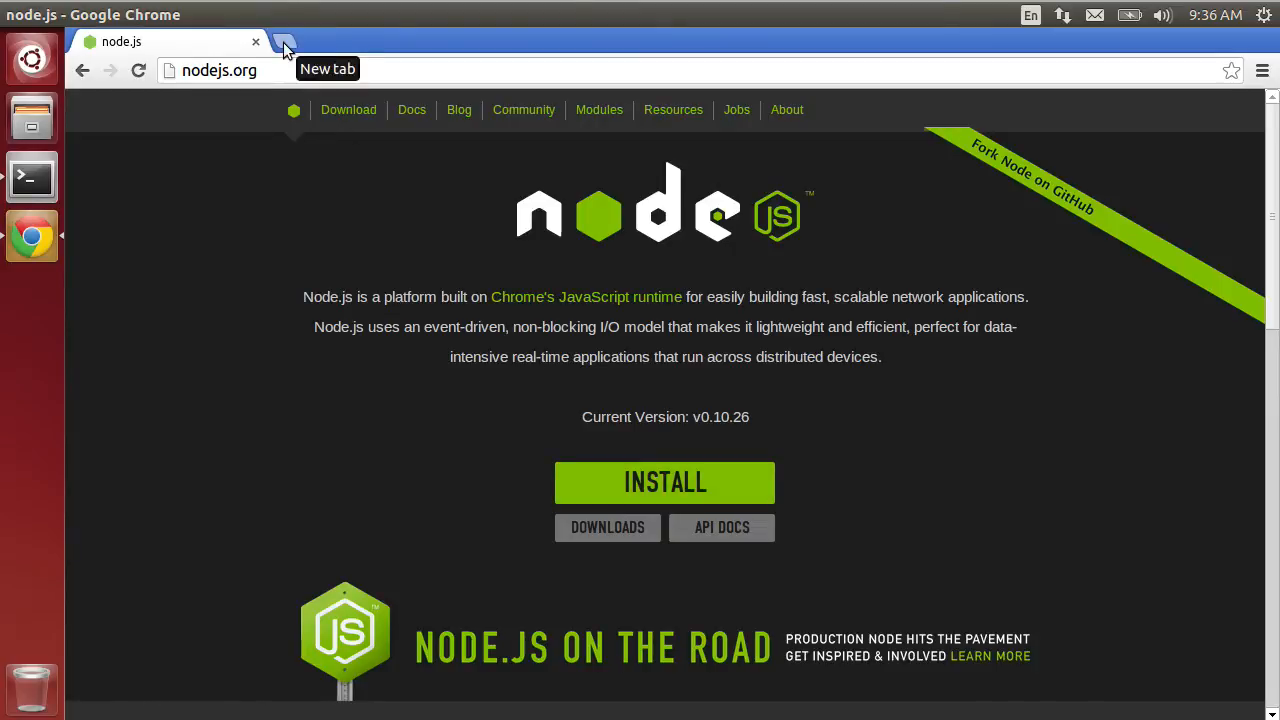
Search Google for 'install nodejs ubuntu' in a new tab and open the joyent/node wiki page
{"action": "left_click", "coordinate": [284, 40]}
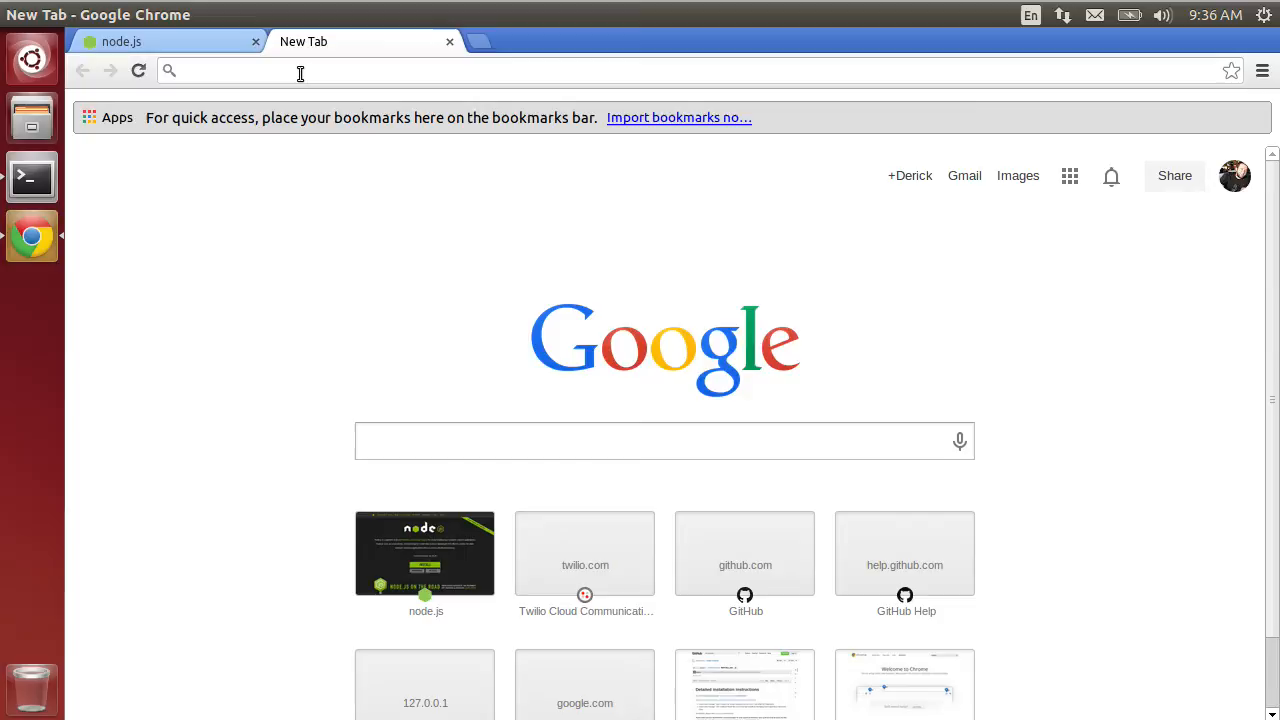
{"action": "type", "text": "inst"}
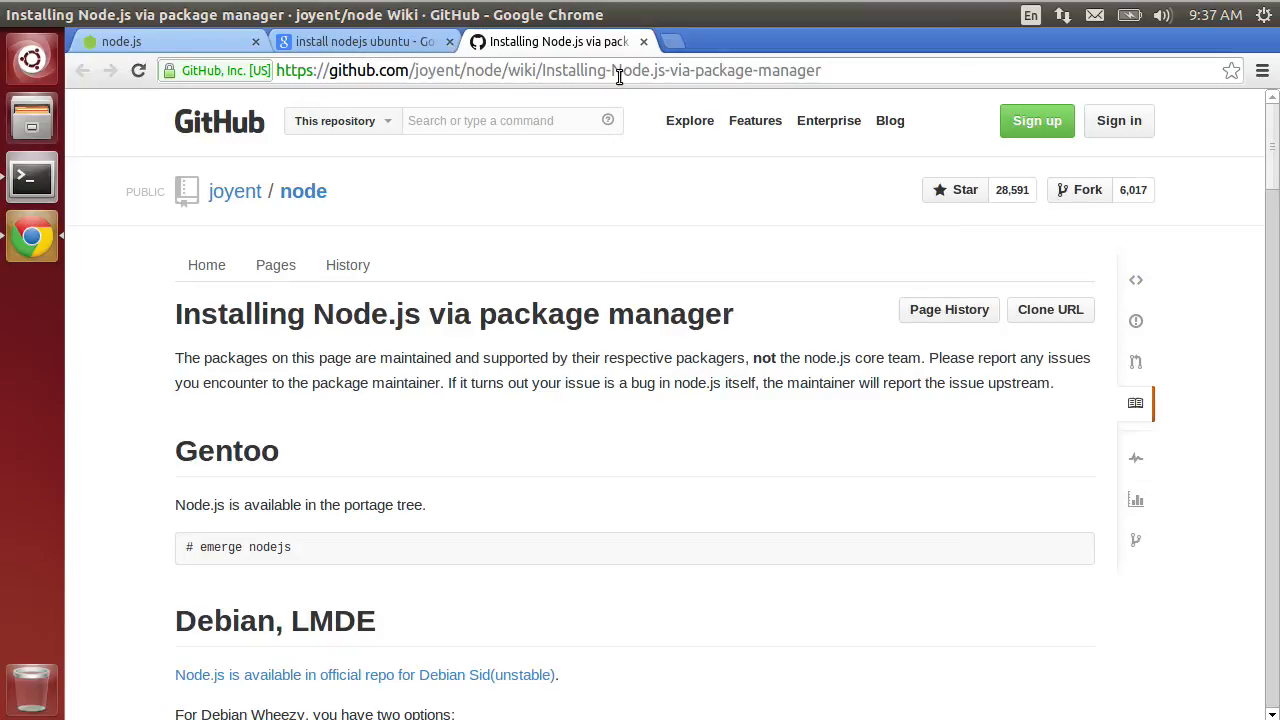
Scroll to the Ubuntu, Mint, elementary OS section and copy the add-apt-repository ppa:chris-lea/node.js command
{"action": "scroll", "scroll_direction": "down", "scroll_amount": 3}
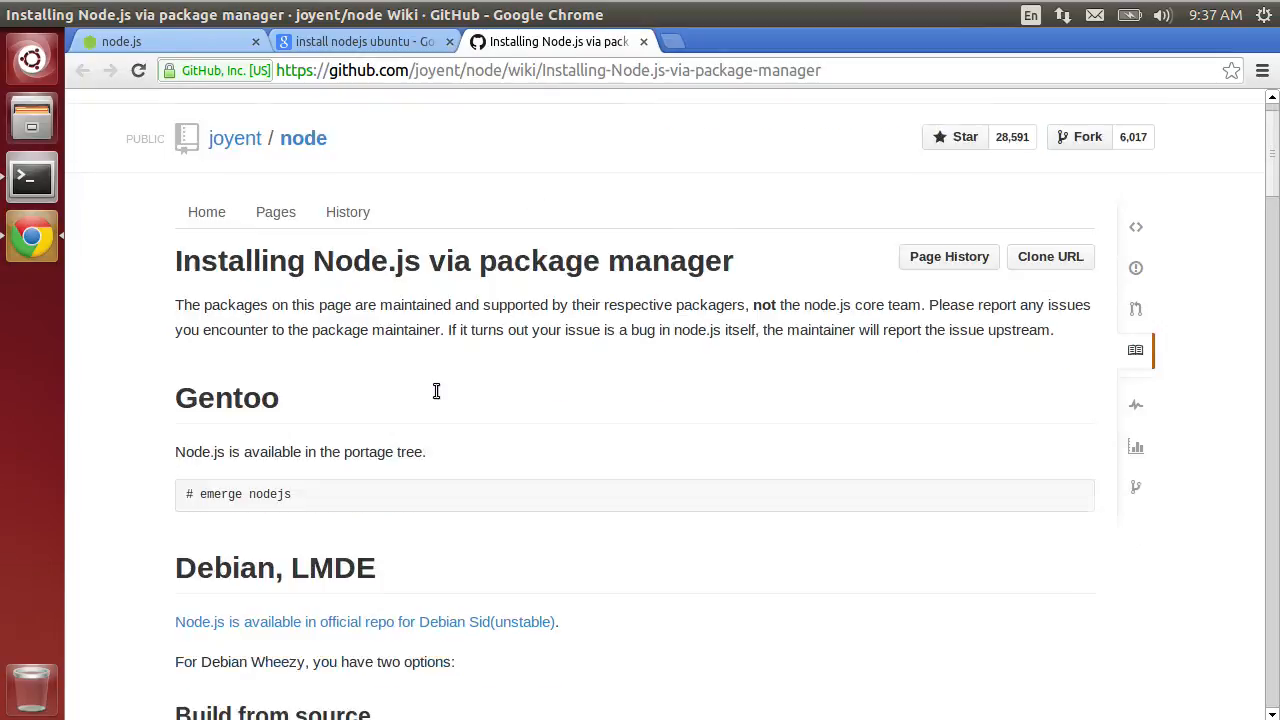
{"action": "scroll", "scroll_direction": "down", "scroll_amount": 3}
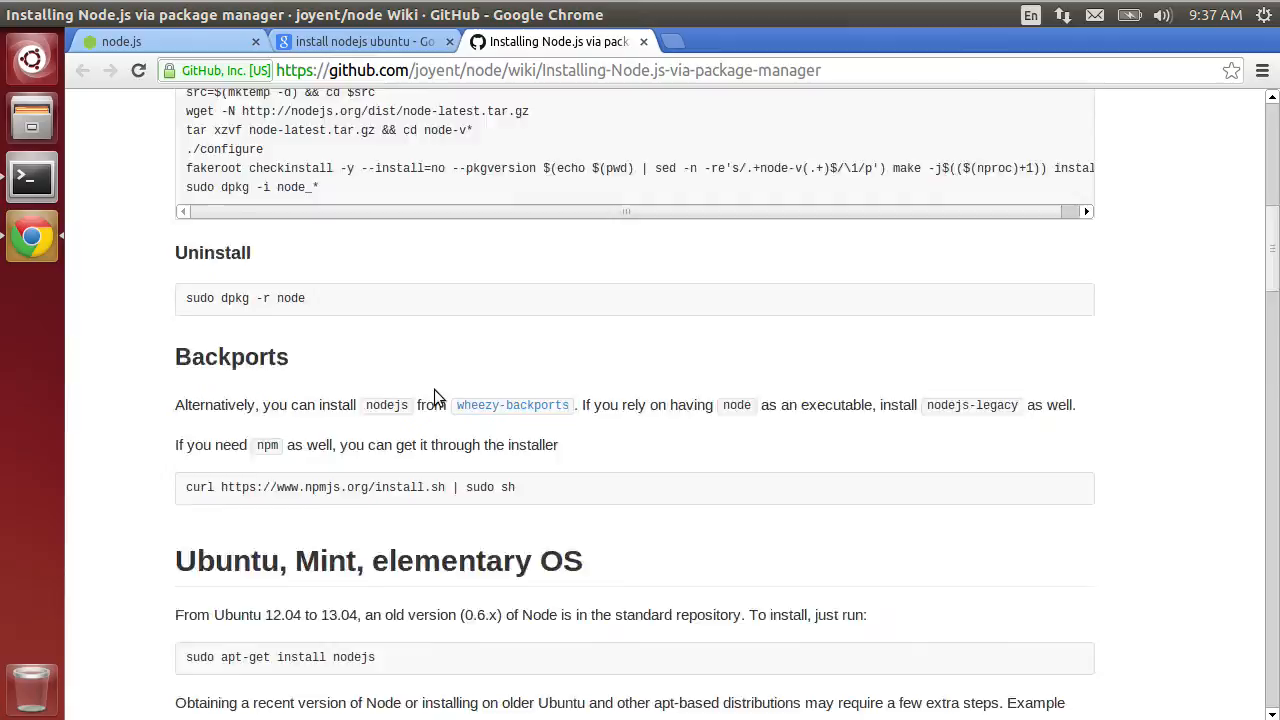
{"action": "scroll", "scroll_direction": "down", "scroll_amount": 3}
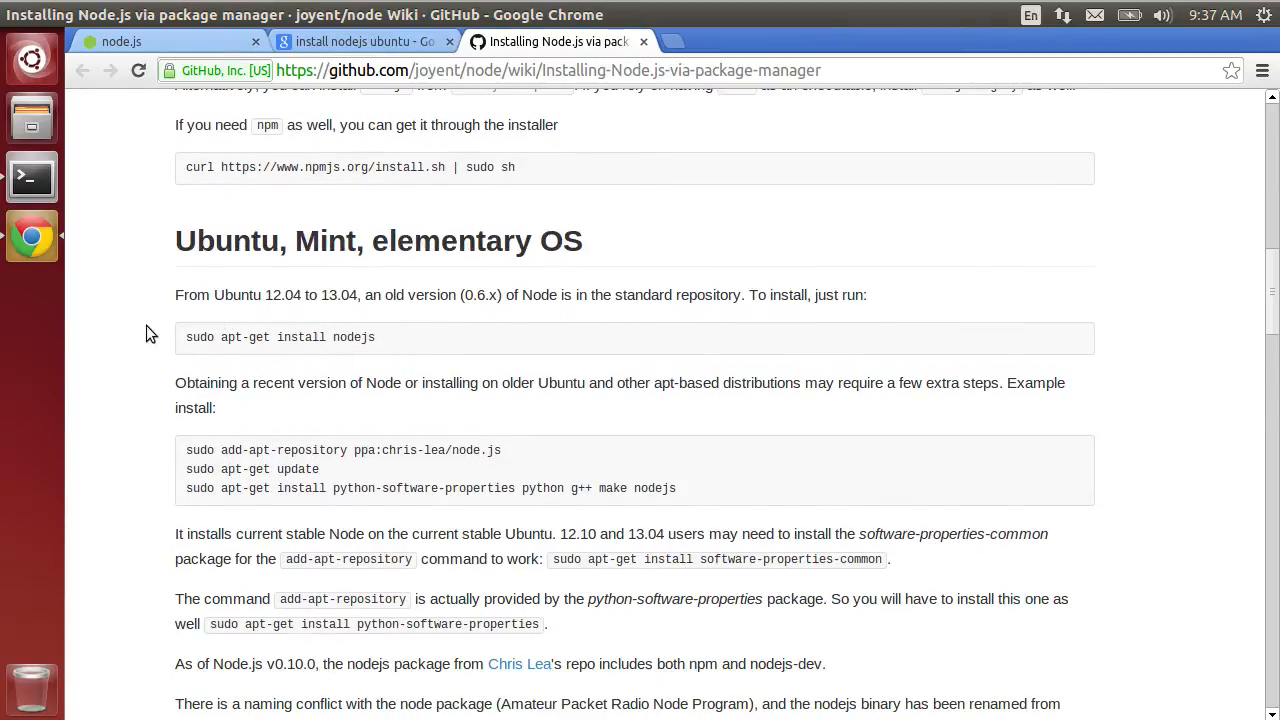
{"action": "mouse_move", "coordinate": [428, 338]}
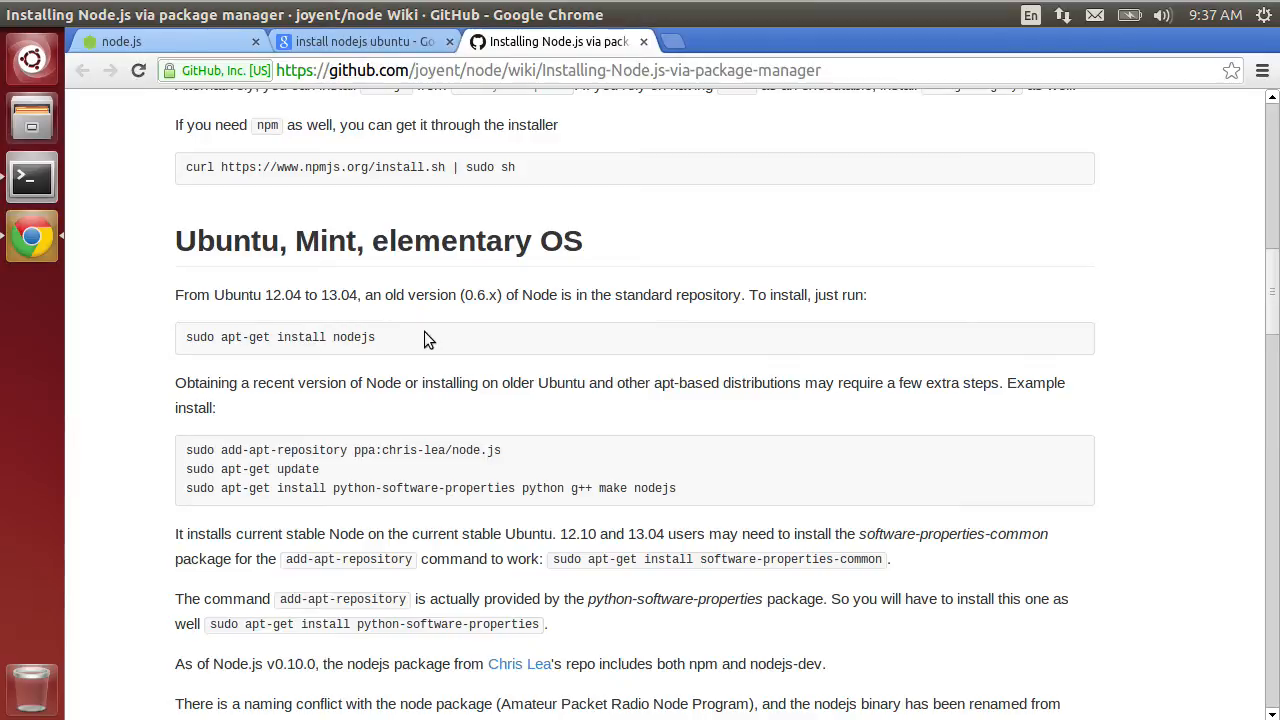
{"action": "mouse_move", "coordinate": [120, 358]}
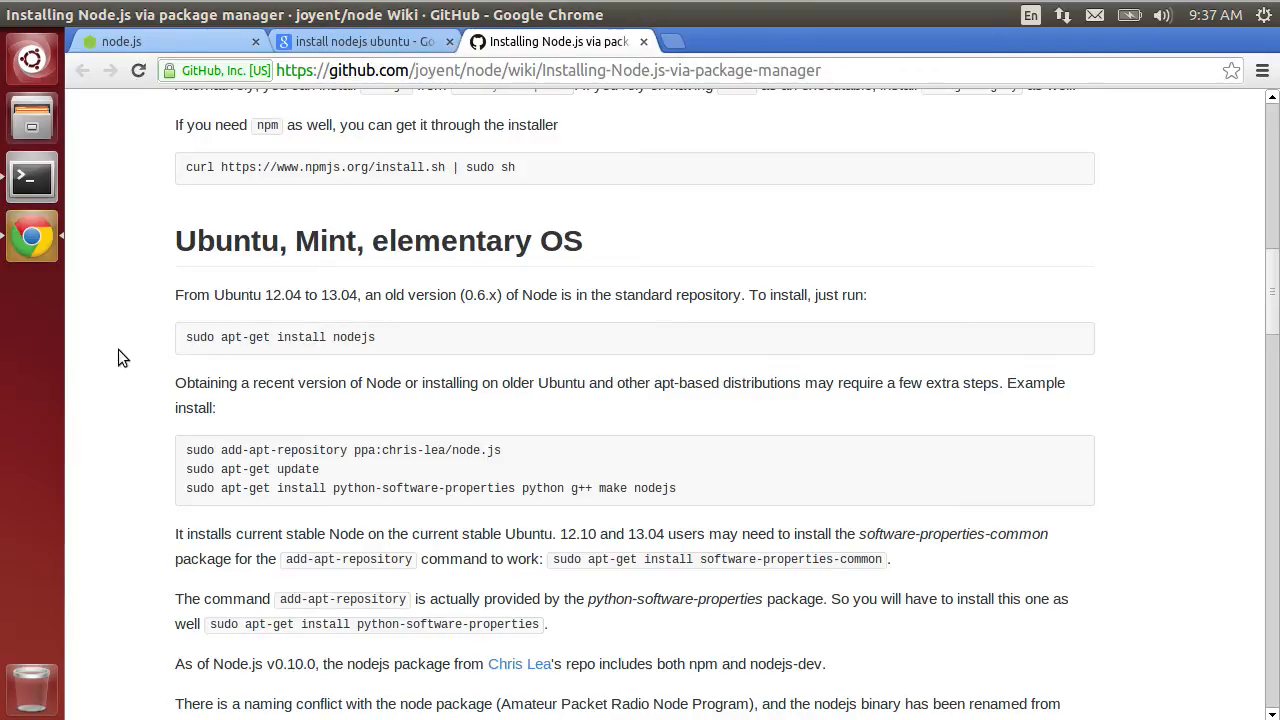
{"action": "scroll", "scroll_direction": "down", "scroll_amount": 3}
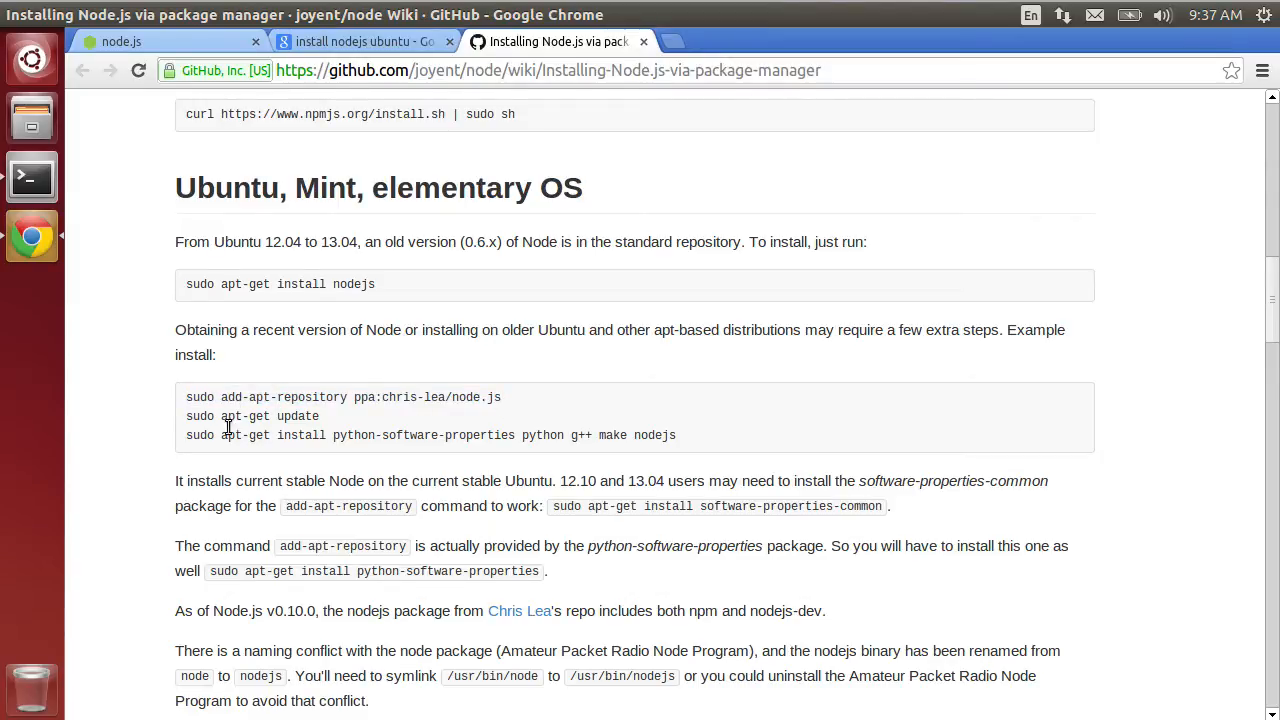
{"action": "mouse_move", "coordinate": [116, 398]}
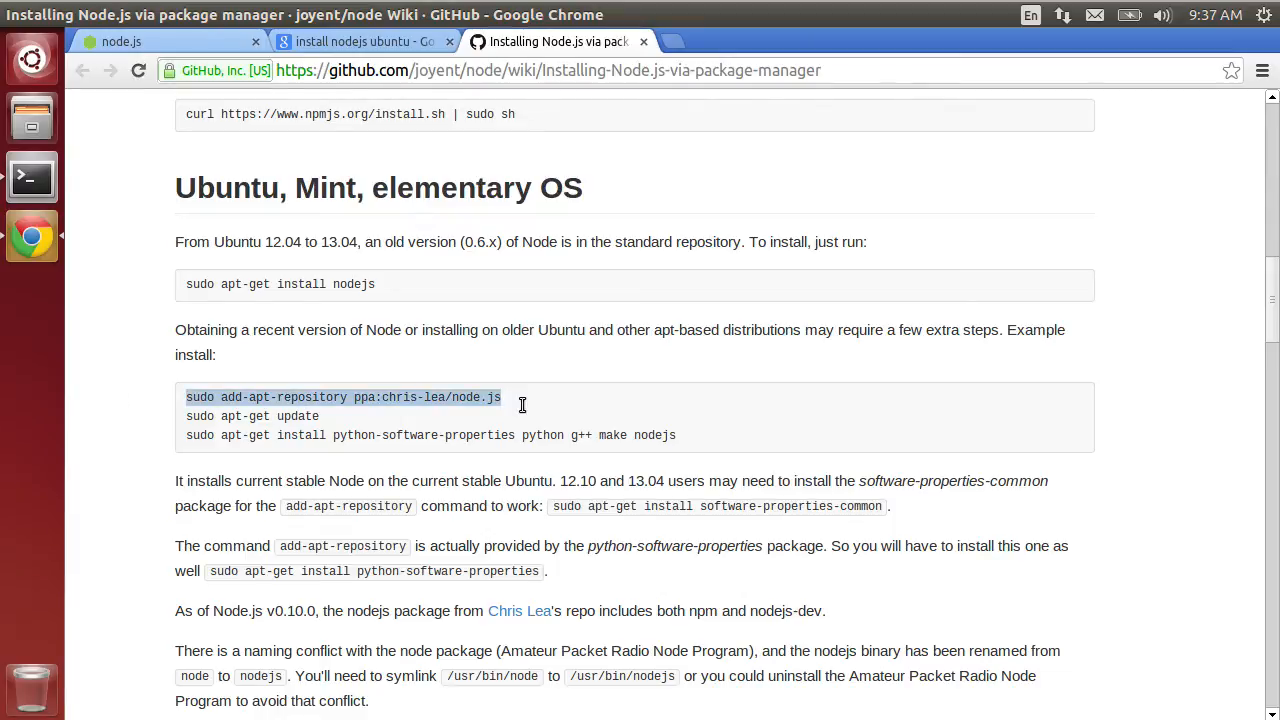
Run sudo add-apt-repository ppa:chris-lea/node.js in the terminal, then sudo apt-get update
{"action": "left_click", "coordinate": [32, 178]}
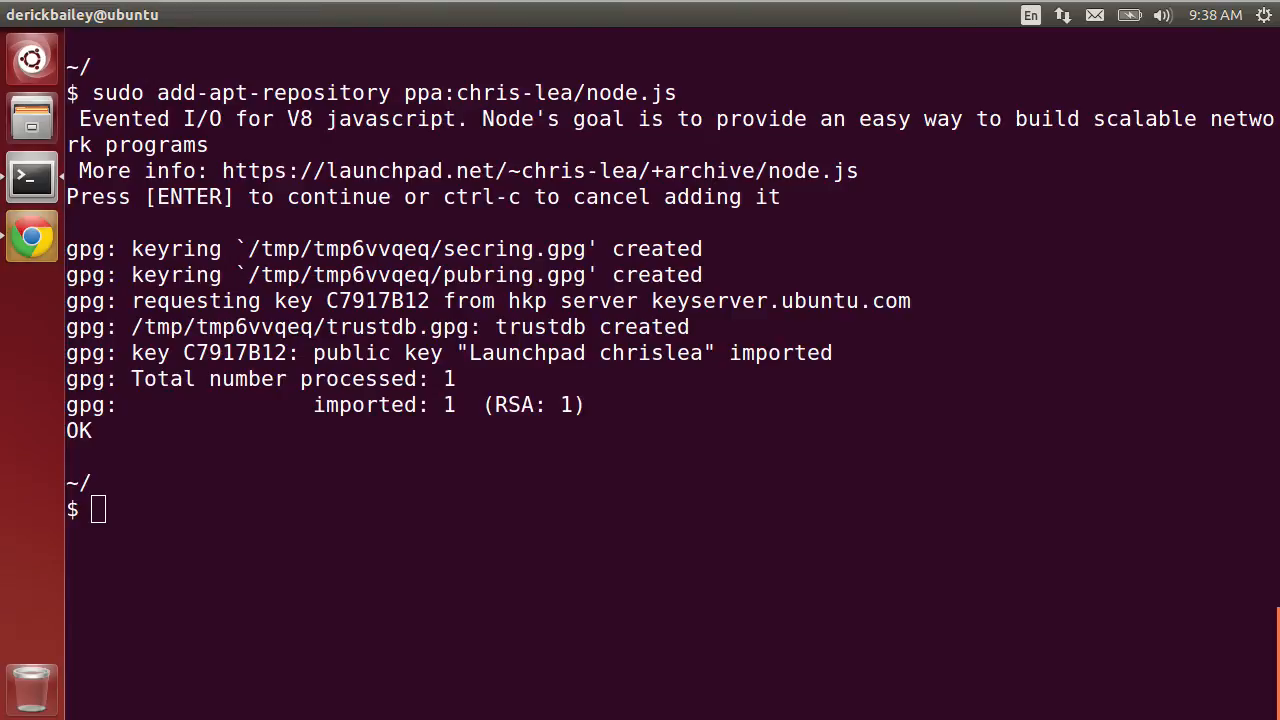
{"action": "type", "text": "sudo apt-get upda"}
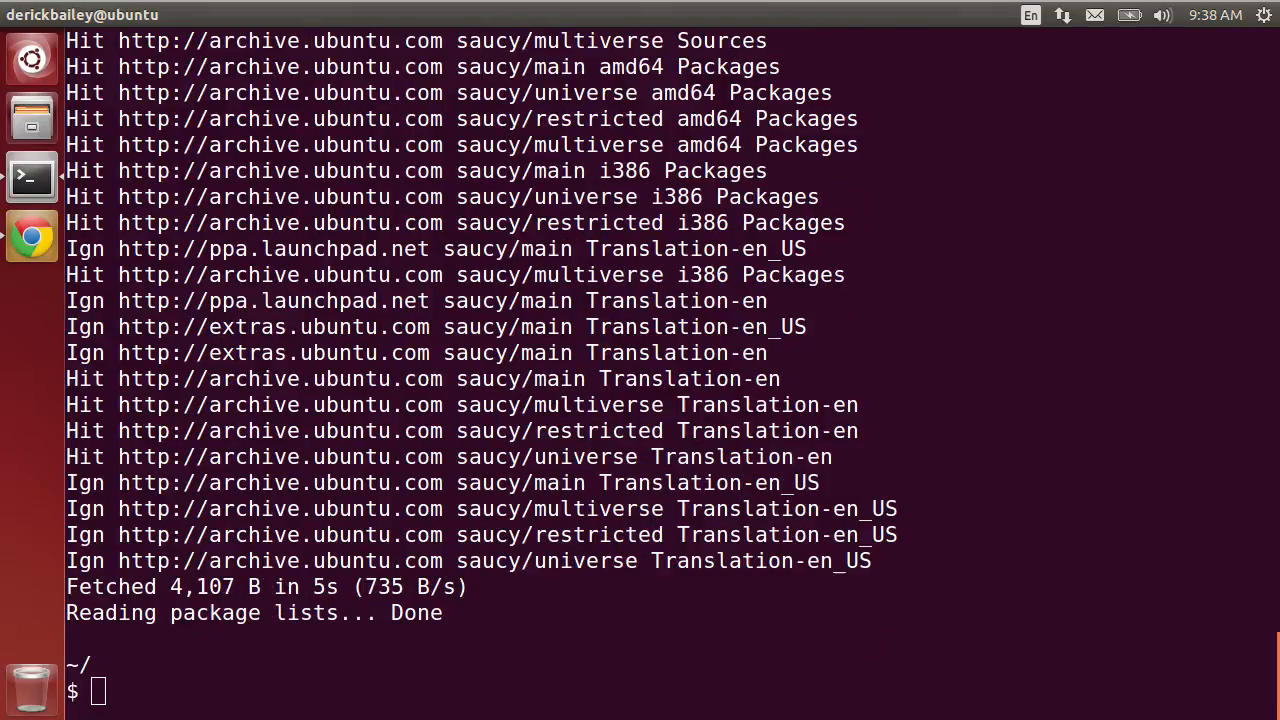
Copy the wiki's sudo apt-get install python-software-properties python g++ make nodejs command and return to the terminal
{"action": "left_click", "coordinate": [32, 236]}
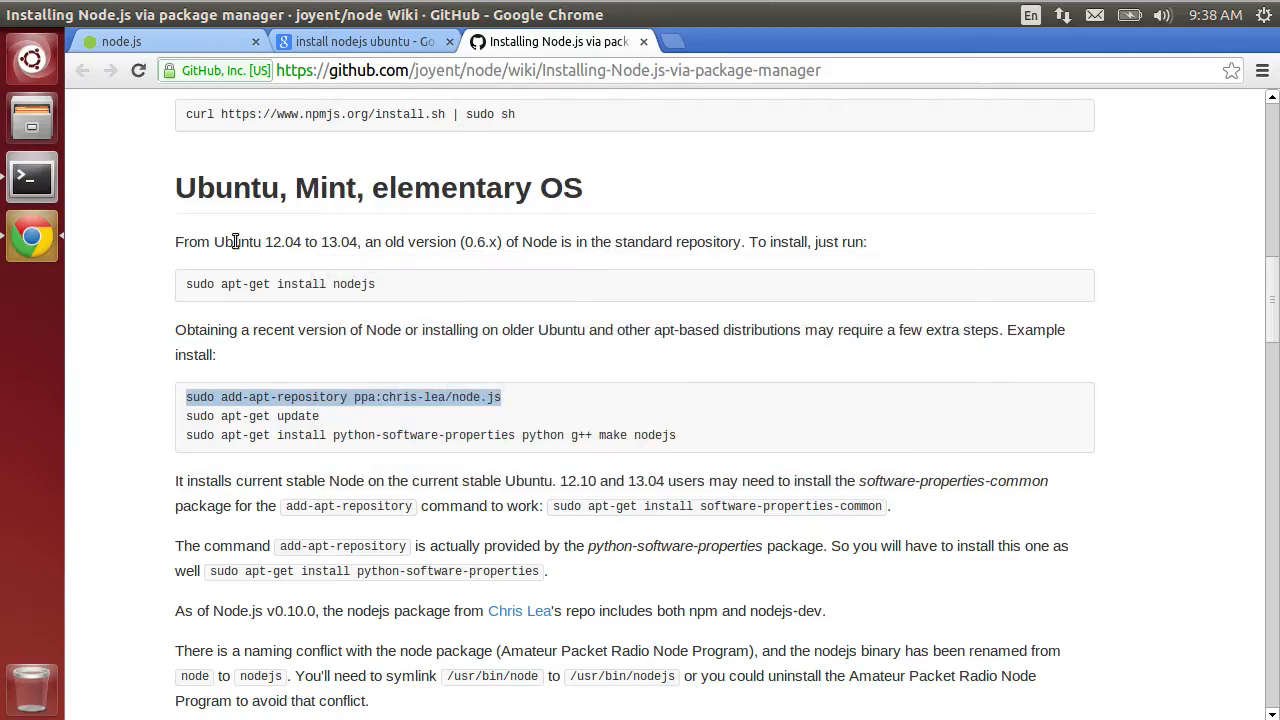
{"action": "mouse_move", "coordinate": [184, 444]}
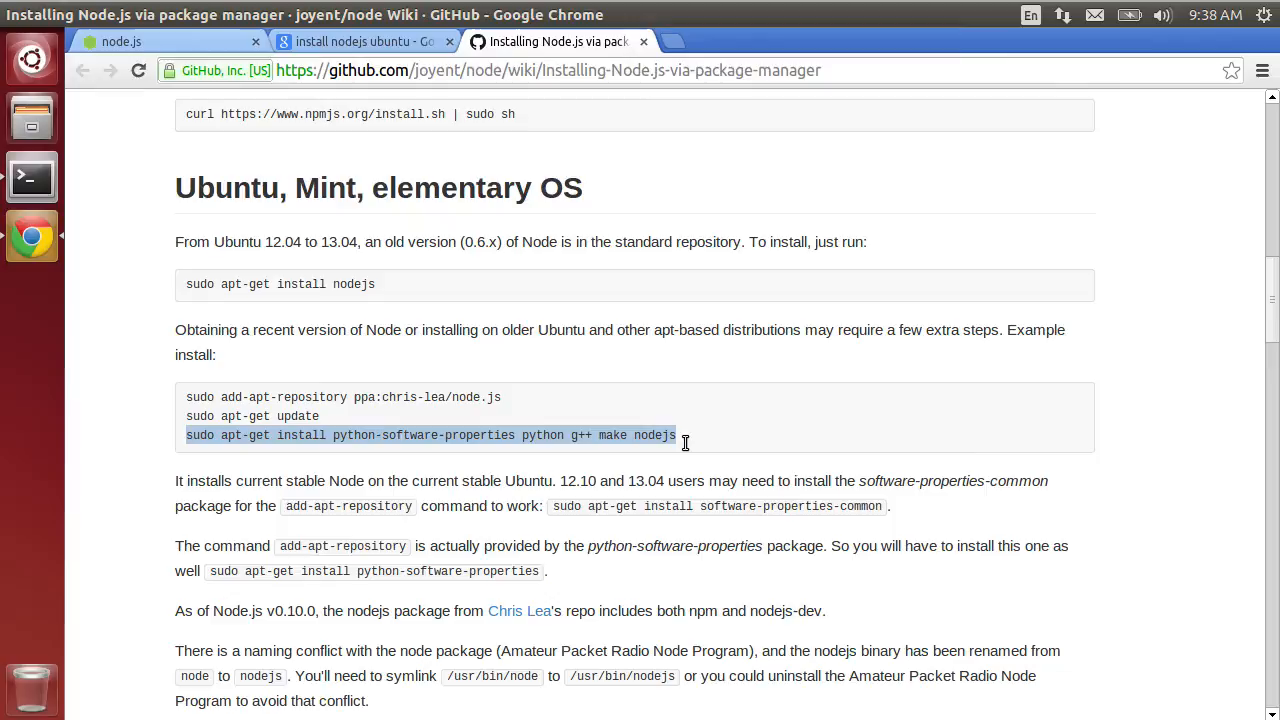
{"action": "left_click", "coordinate": [32, 178]}
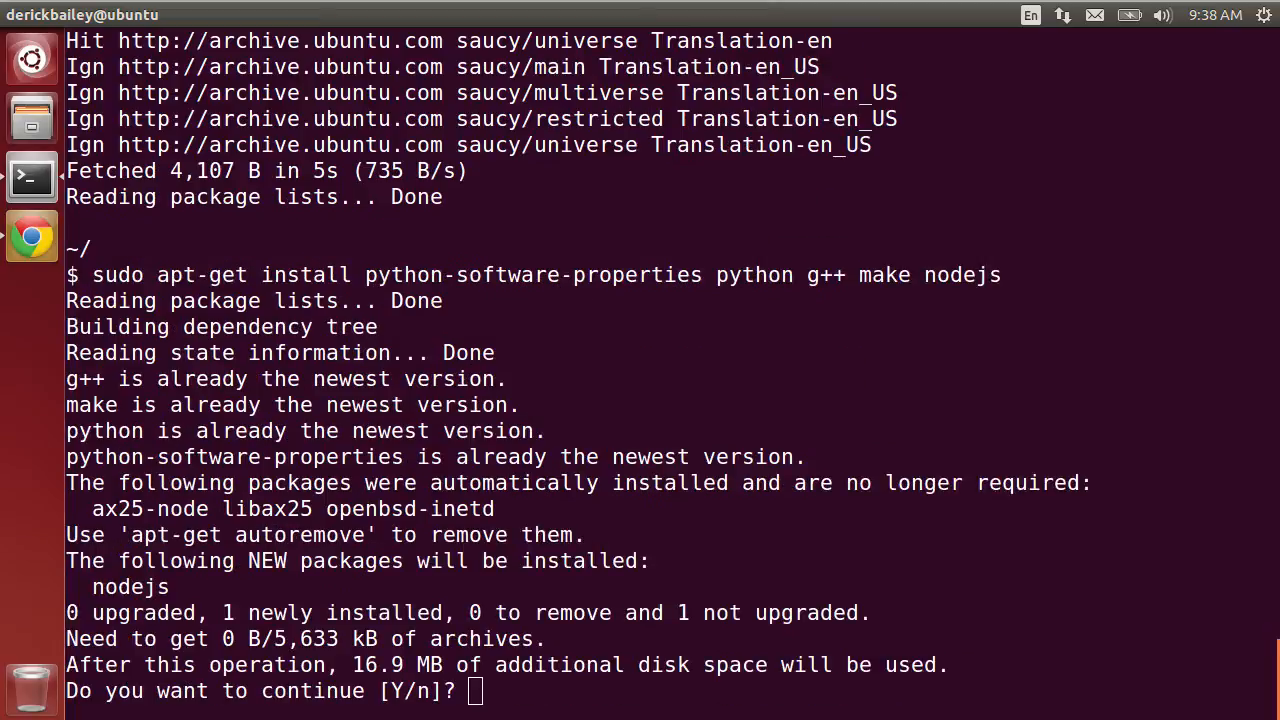
Confirm the apt-get install with y so nodejs 0.10.26 begins unpacking
{"action": "type", "text": "y"}
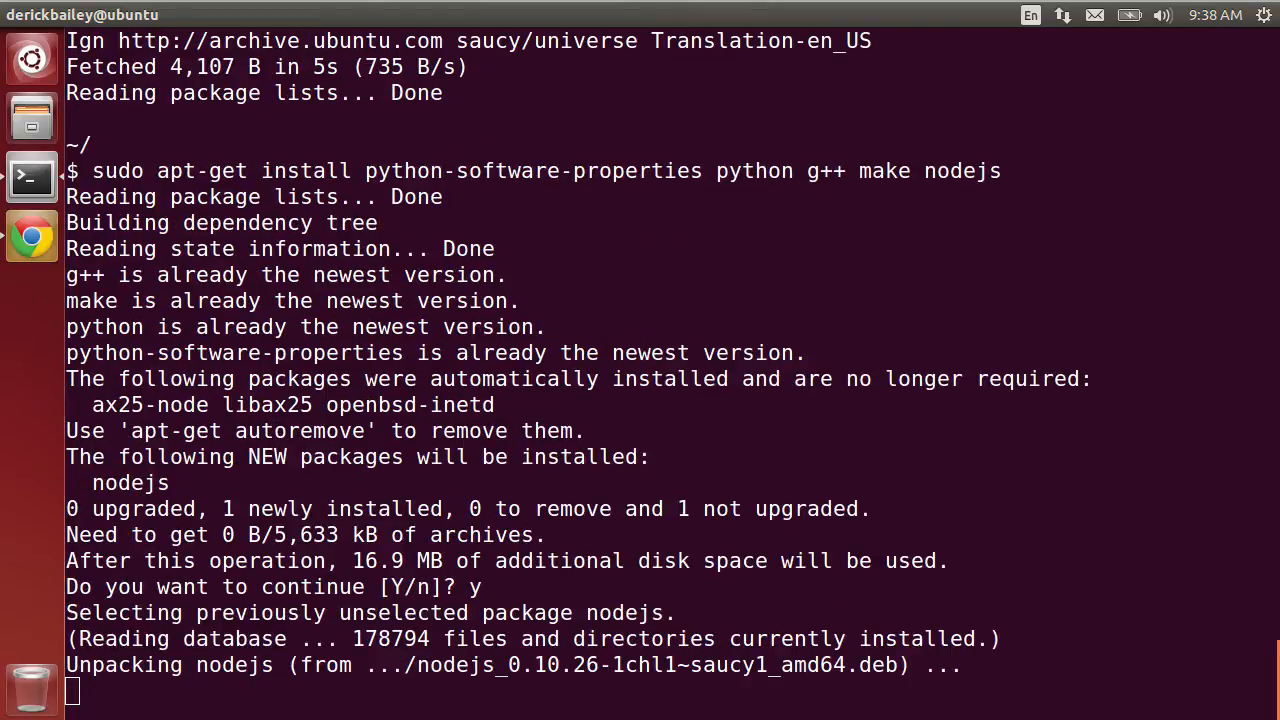